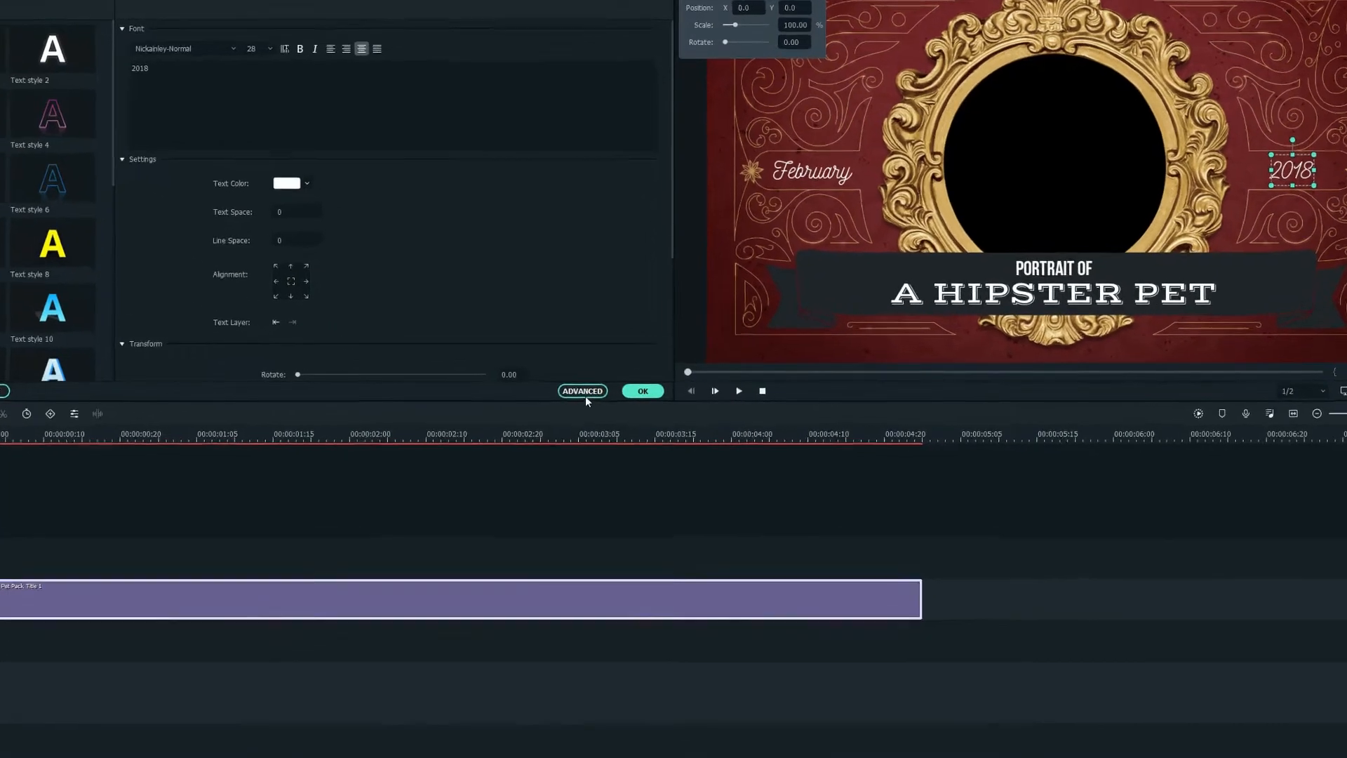
Step: In Advanced Text Edit, enter 'MY LOVELY PET' as the banner title and 'Creative' as the caption
left_click(582, 390)
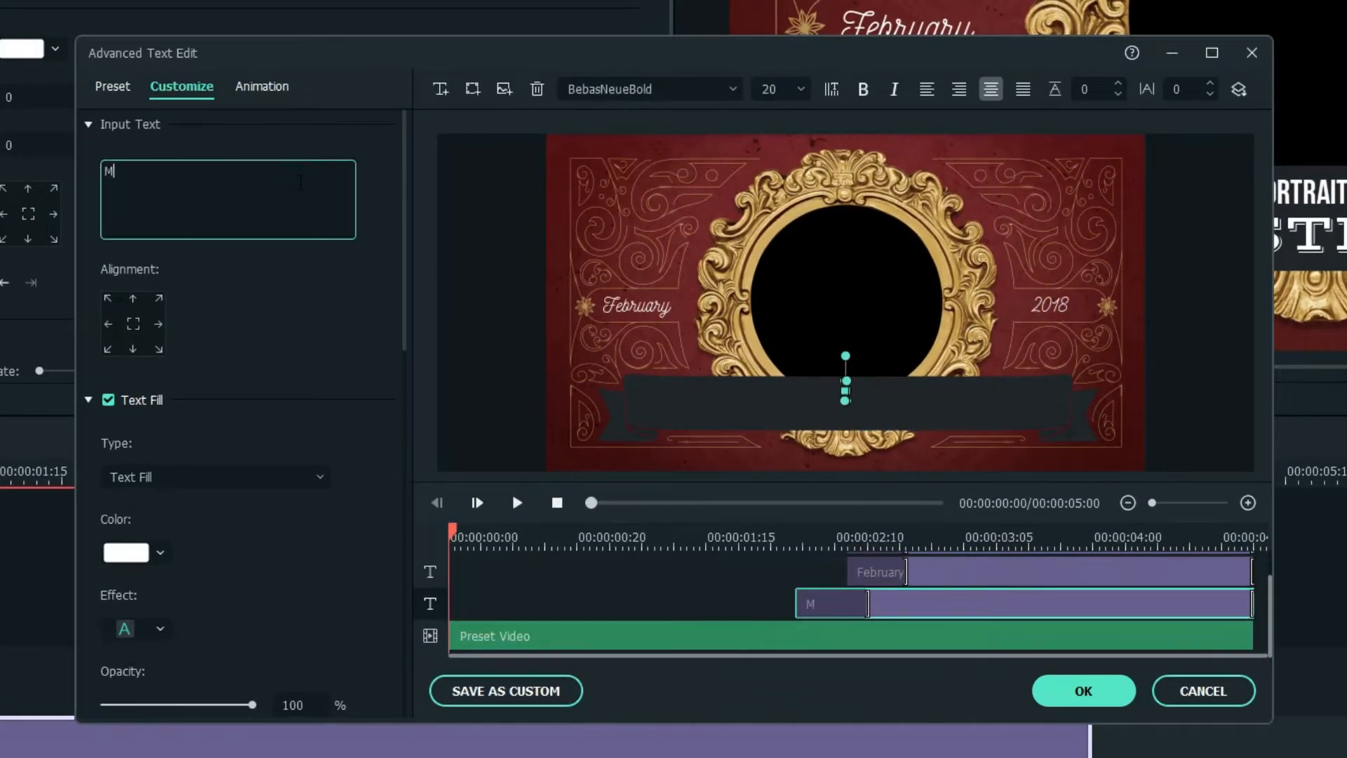
type("MY LOVELY PET")
left_click(227, 199)
type("Creative")
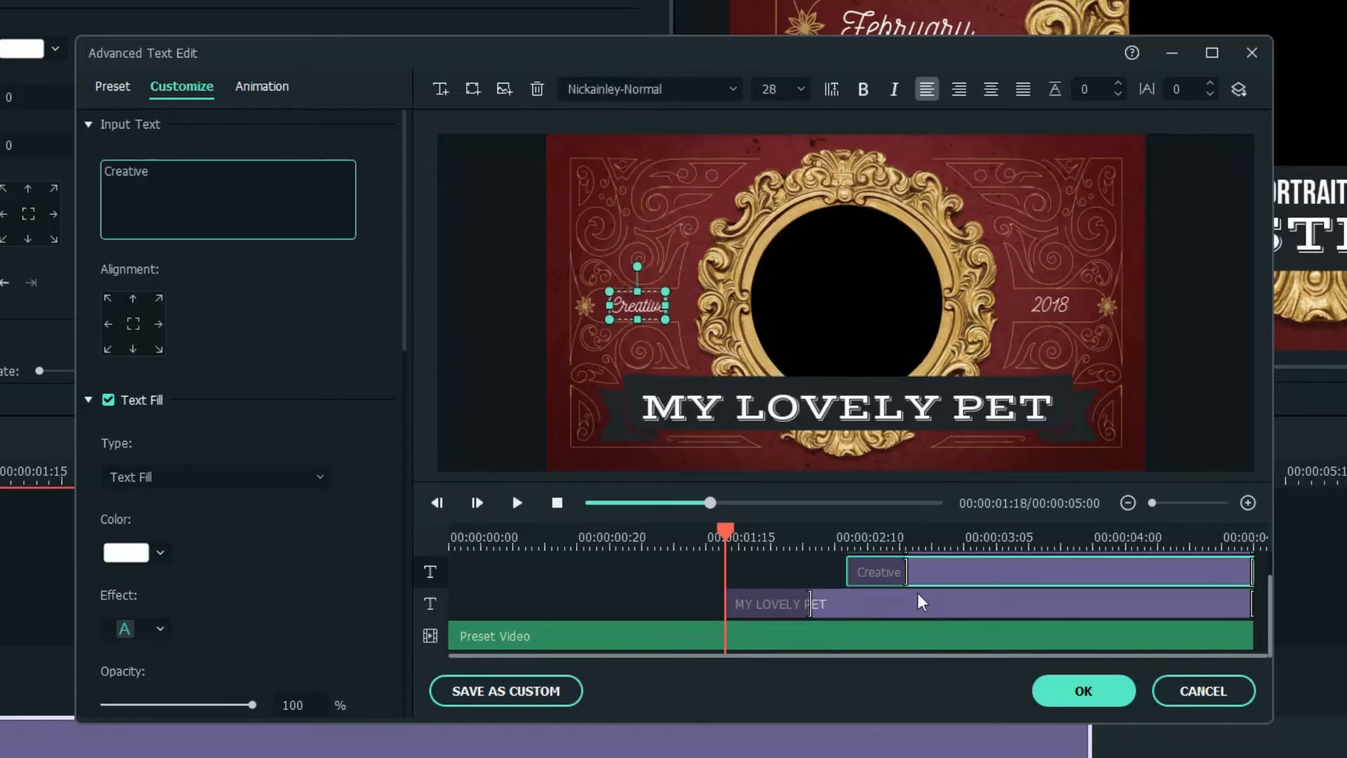
left_click(1083, 690)
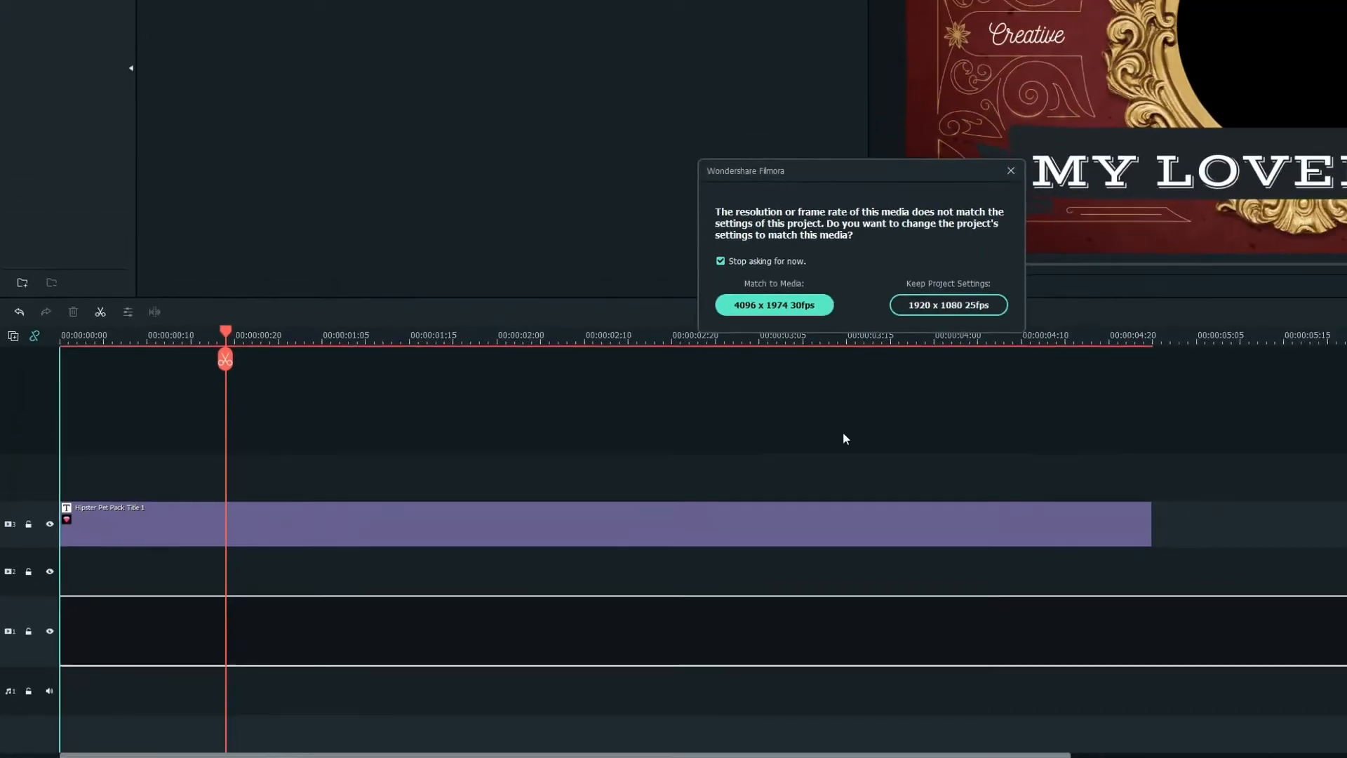
Step: Dismiss the resolution mismatch prompt after placing the cat video beneath the title
left_click(948, 304)
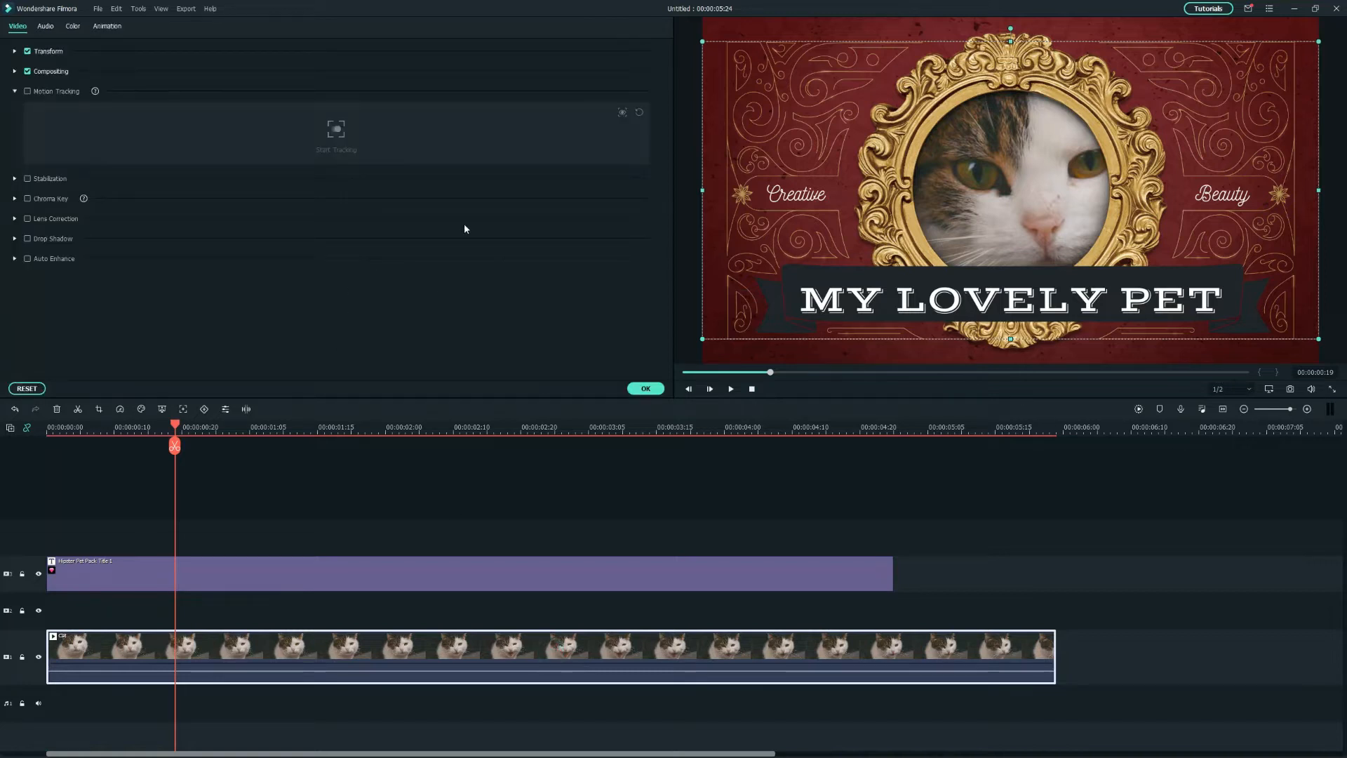
Step: Set the cat clip's Transform scale to 67% and confirm its Position X value
left_click(12, 51)
type("-")
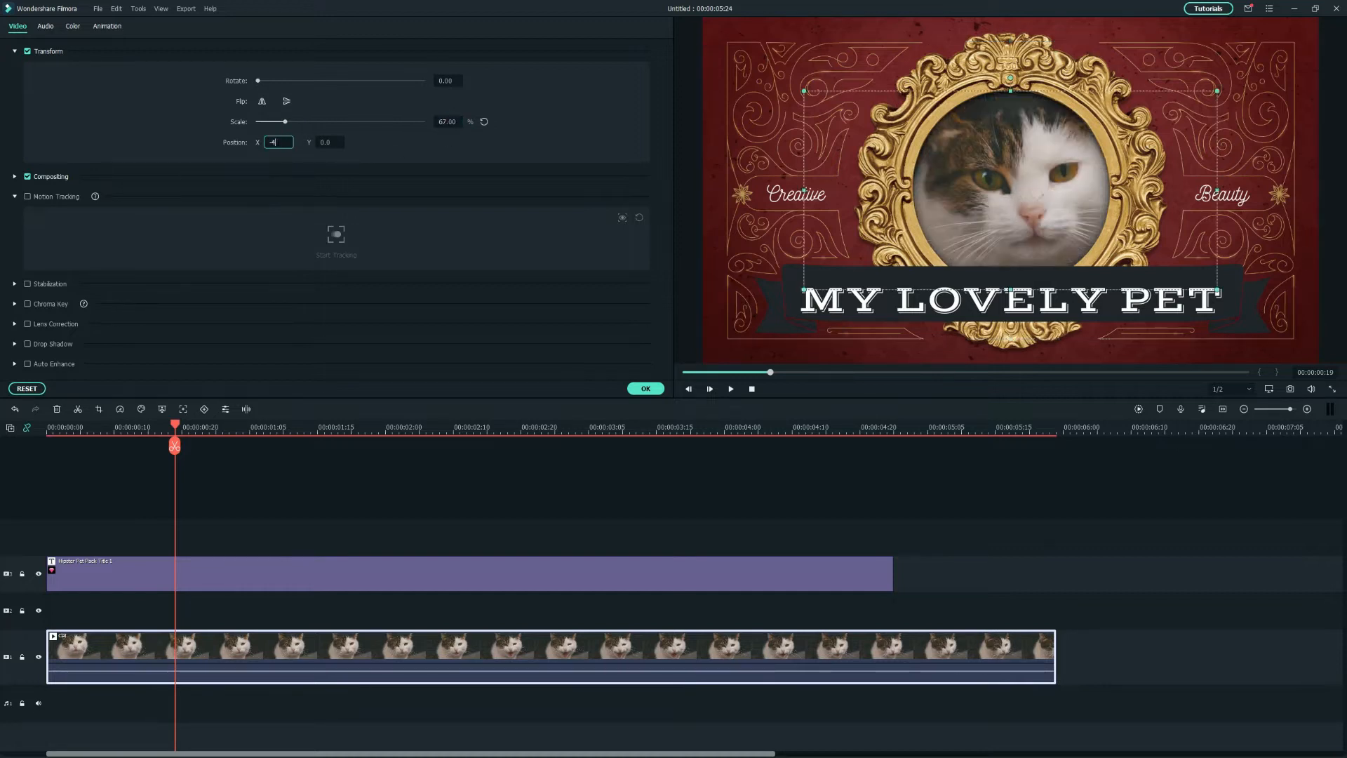
left_click(19, 29)
type("B")
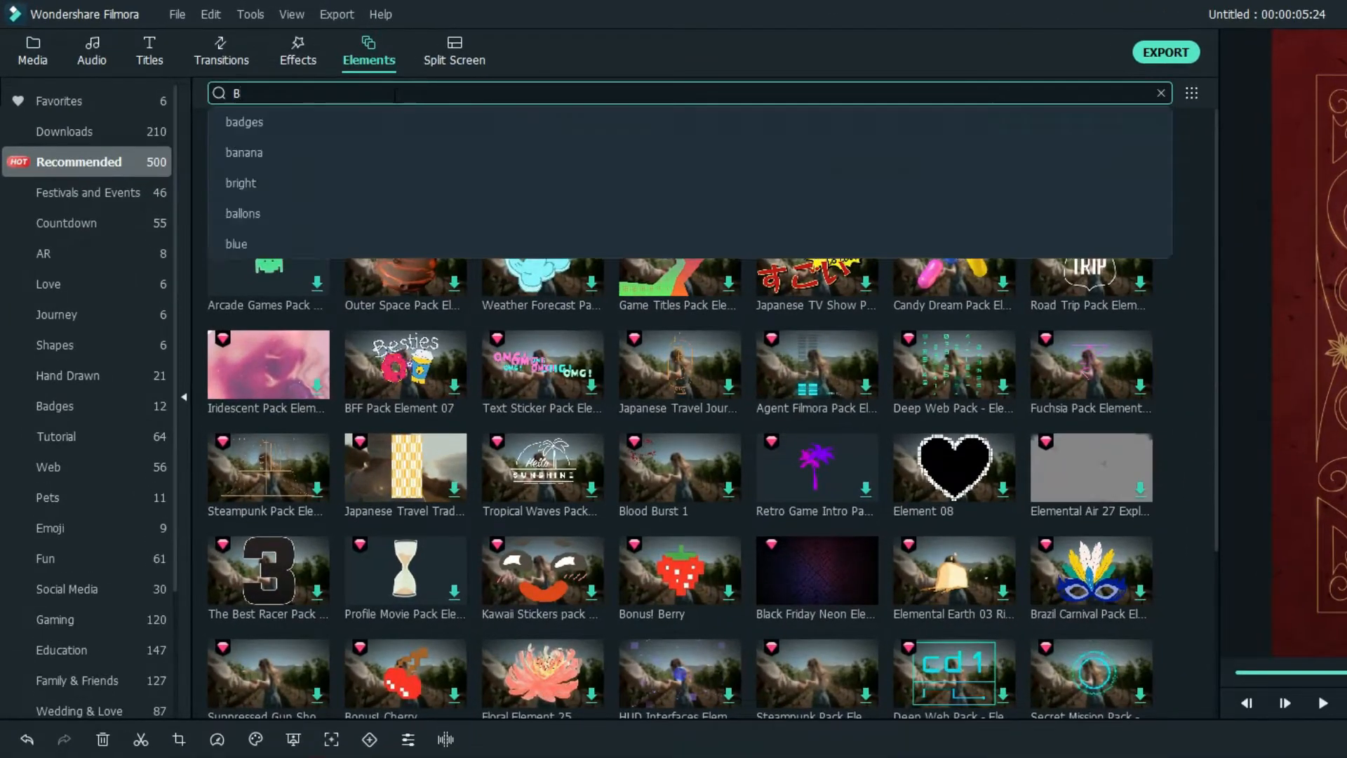
Step: Search Elements for 'FF Pack' and place BFF Pack Element 19 above the cat clip
type("FF Pack")
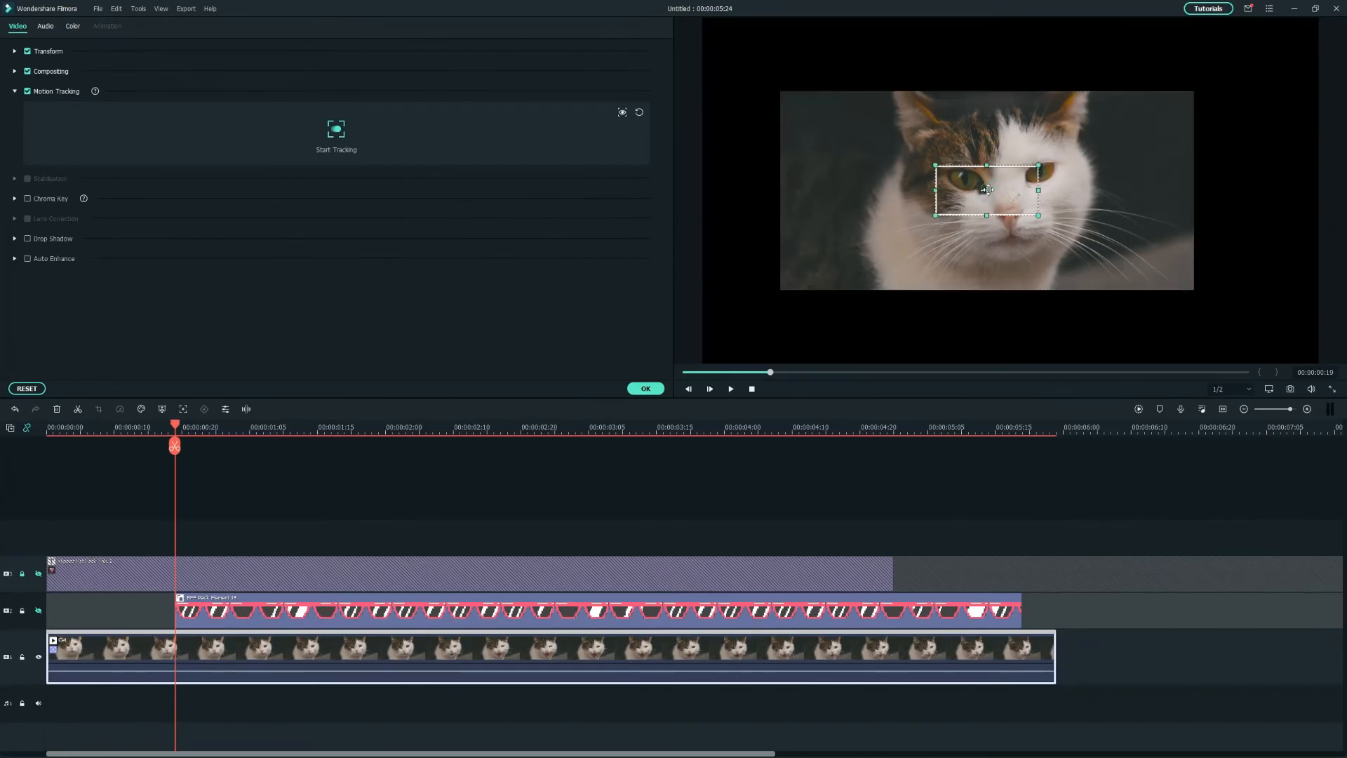
Step: Fit the tracking box to the cat's eye, unhide the title track, and link the shades
left_click_drag(986, 189, 969, 181)
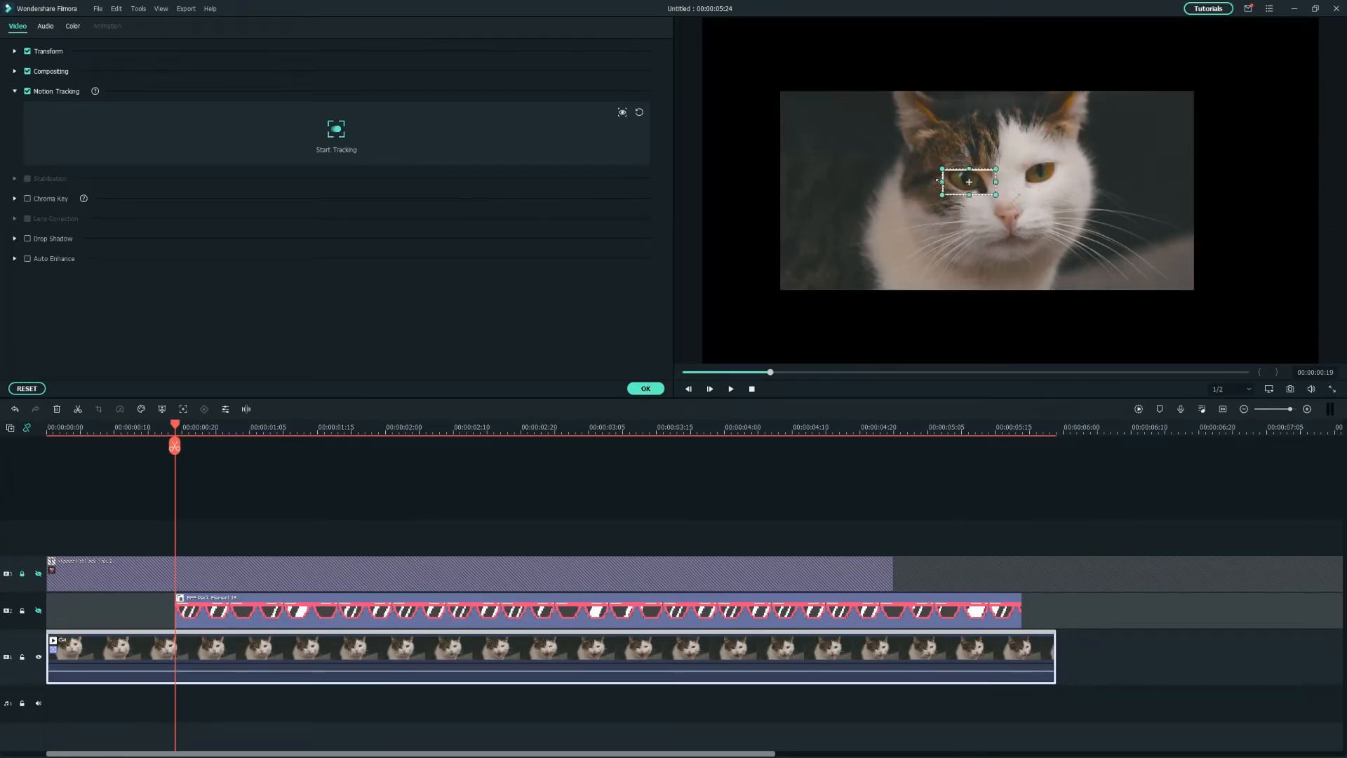
left_click_drag(968, 181, 964, 178)
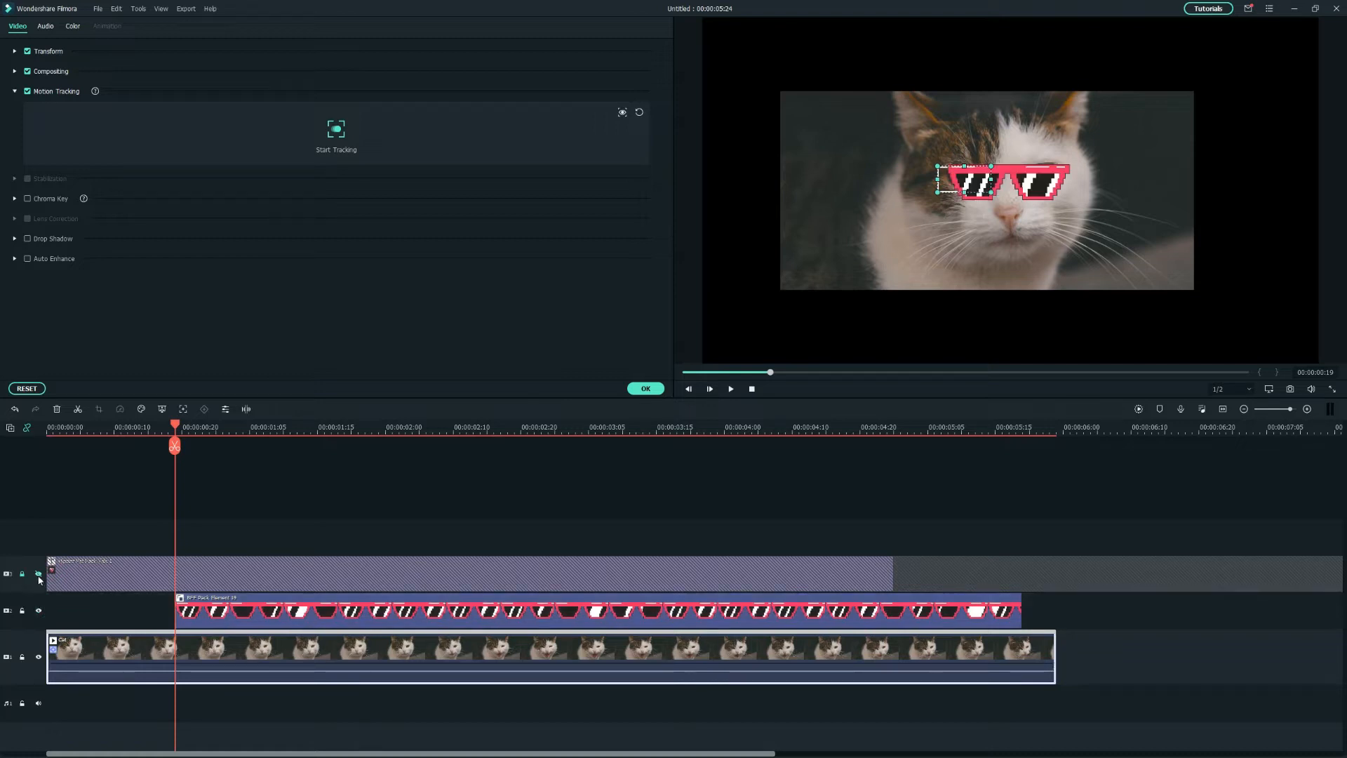
left_click(336, 129)
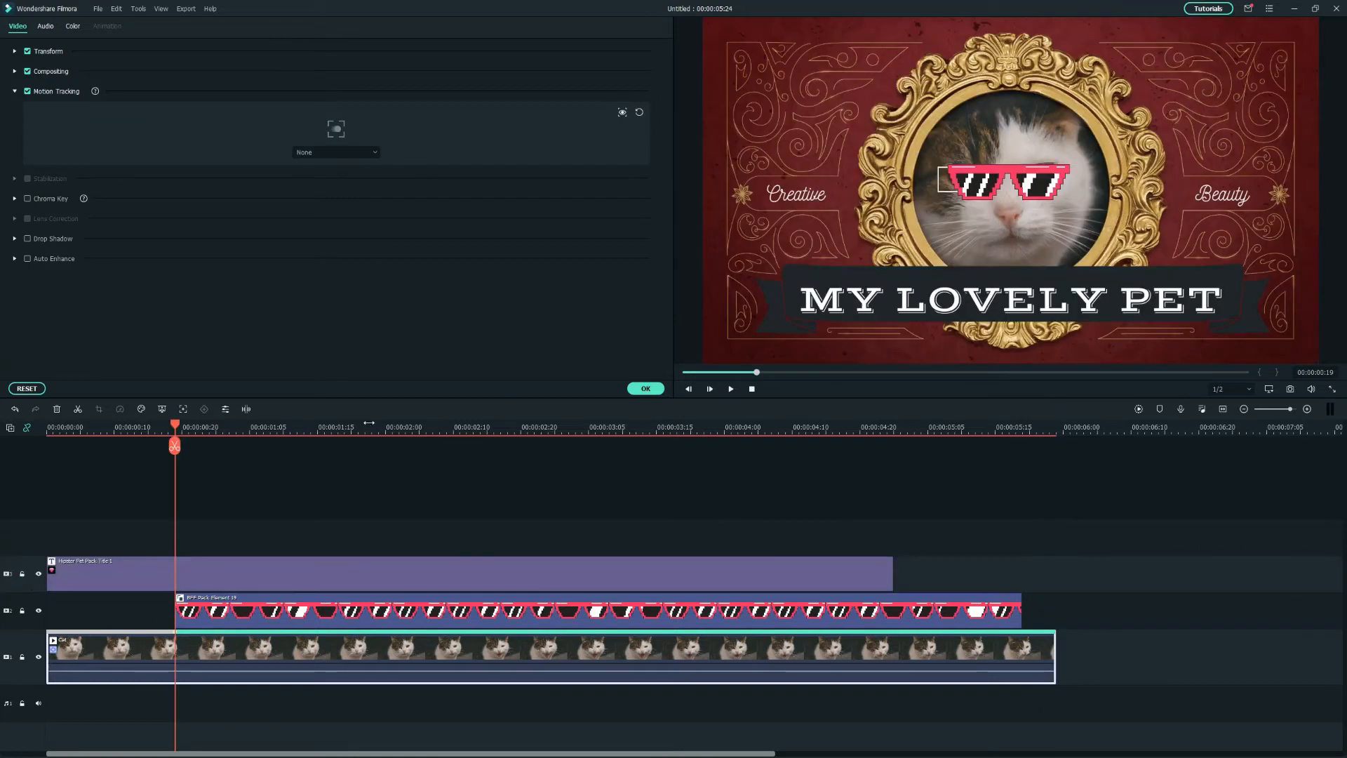
left_click(335, 152)
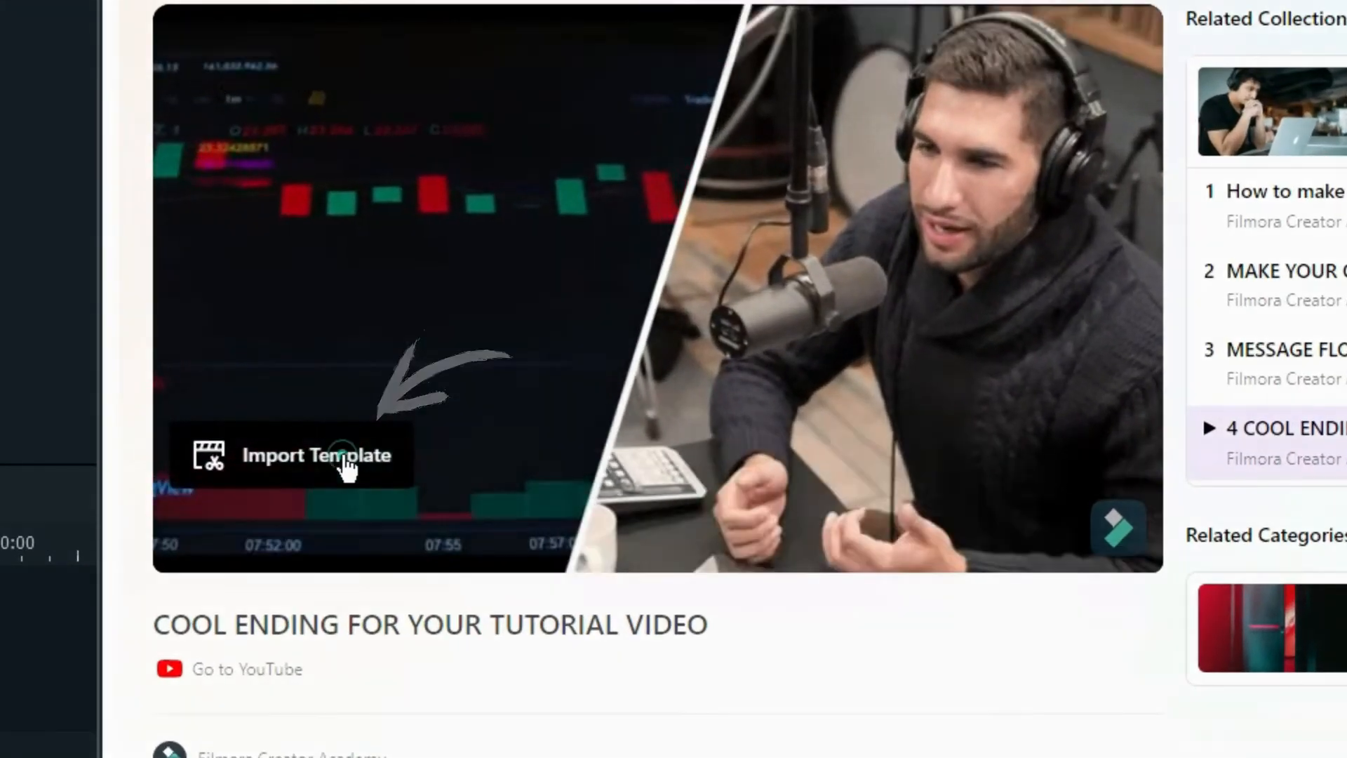
Step: Import the COOL ENDING FOR YOUR TUTORIAL VIDEO template into Filmora
left_click(315, 455)
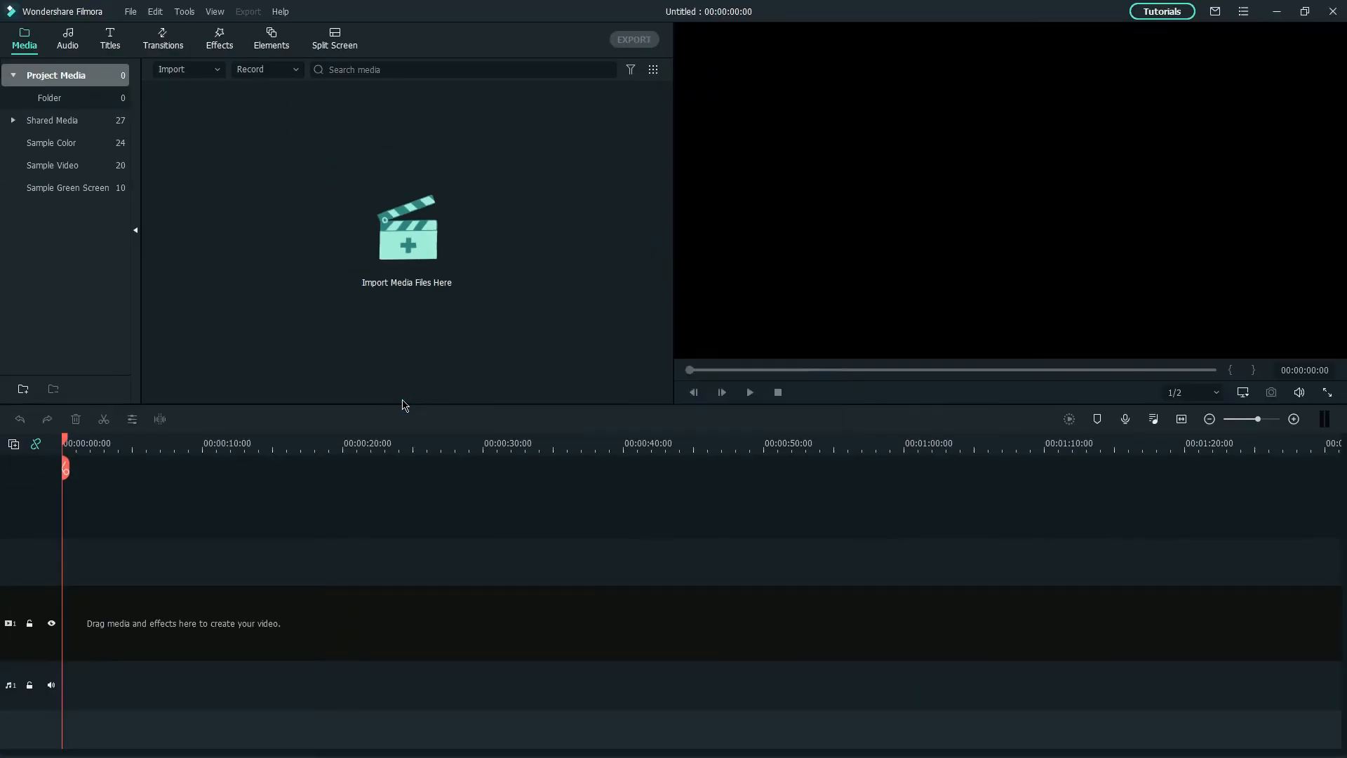